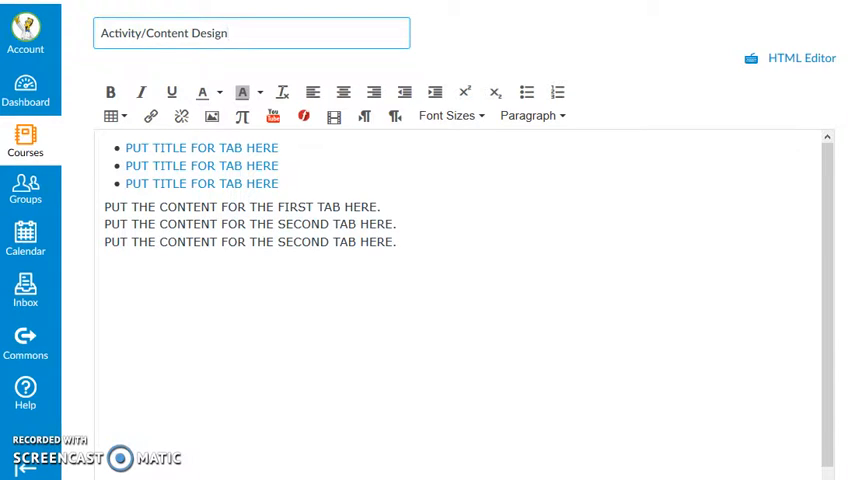
# Step: Switch the Activity/Content Design page editor to HTML source showing the tabs markup
pyautogui.click(250, 32)
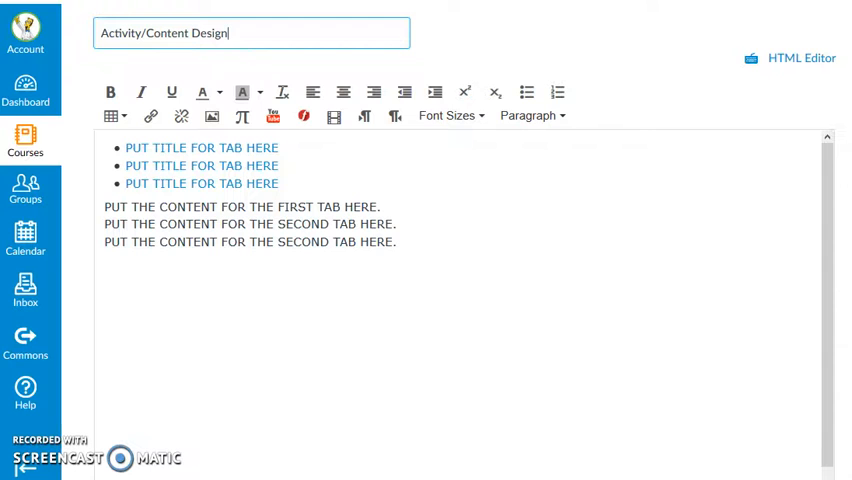
pyautogui.moveTo(272, 292)
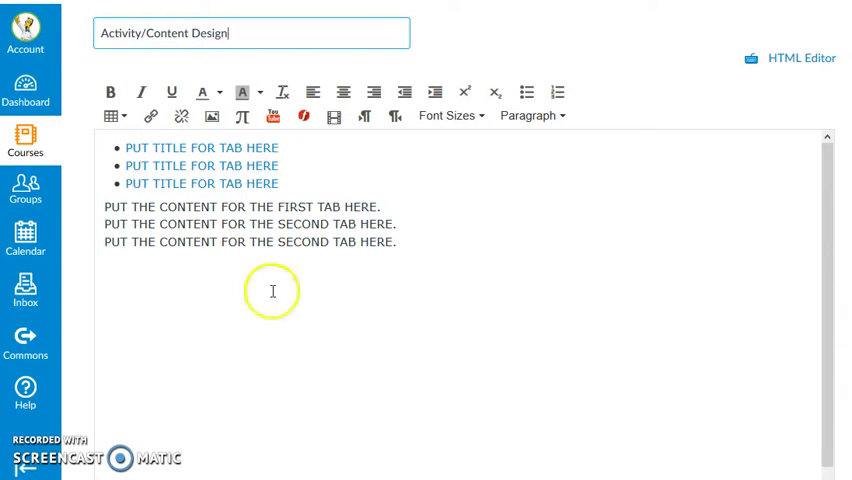
pyautogui.click(800, 56)
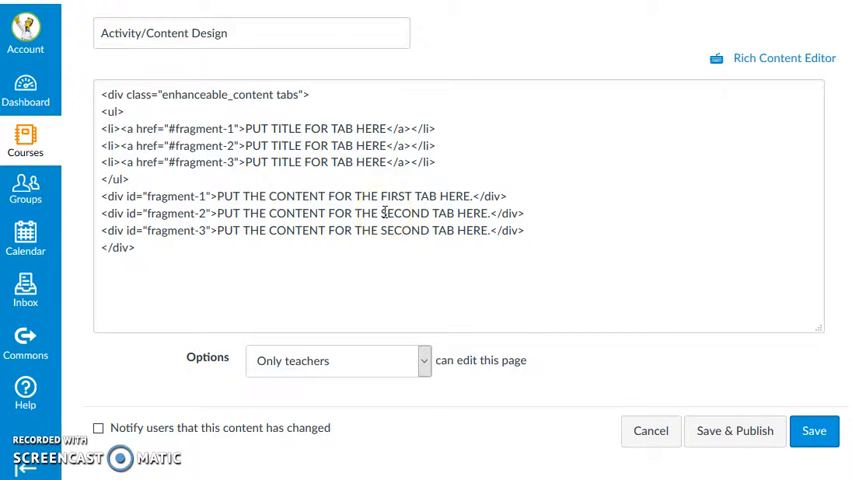
pyautogui.moveTo(560, 236)
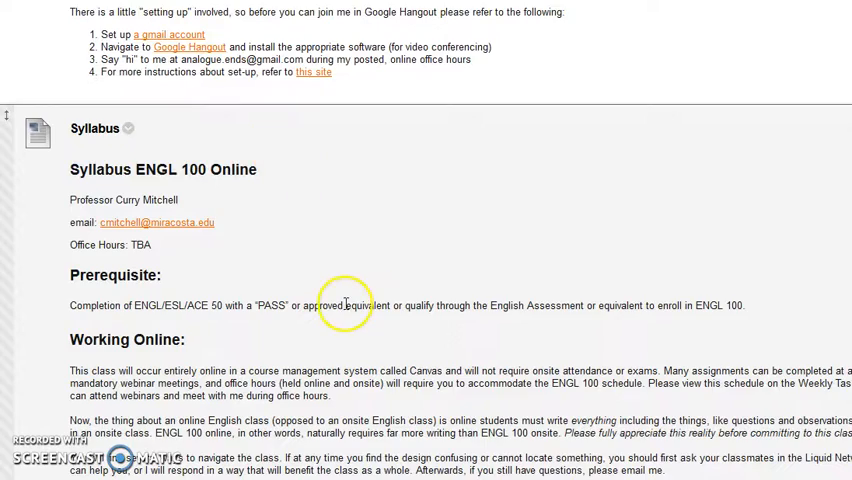
# Step: Edit the Syllabus ENGL 100 Online item and select all of its HTML source to copy
pyautogui.scroll(-3)
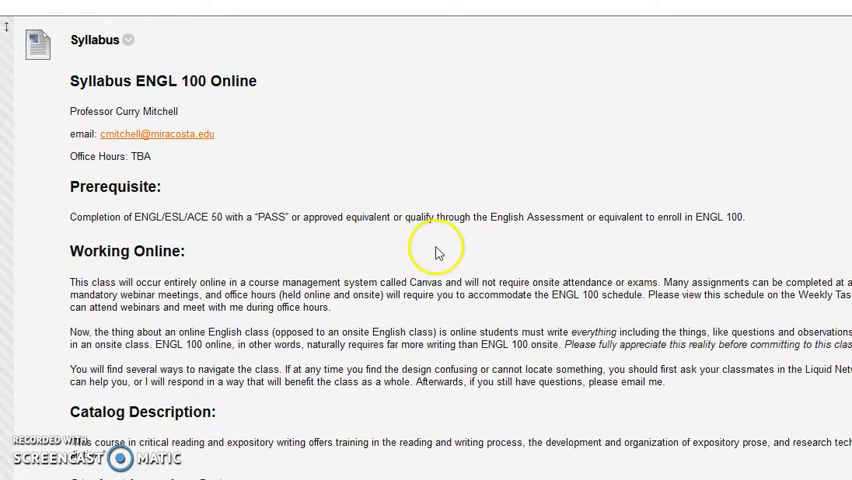
pyautogui.moveTo(560, 212)
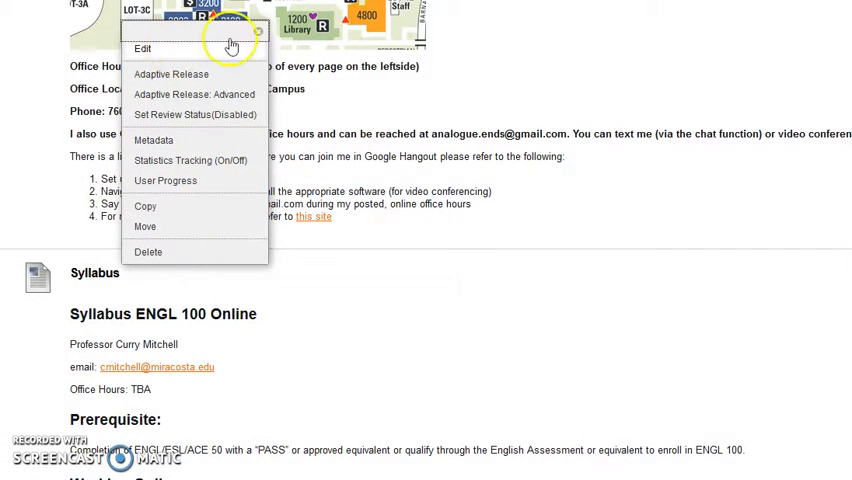
pyautogui.click(142, 48)
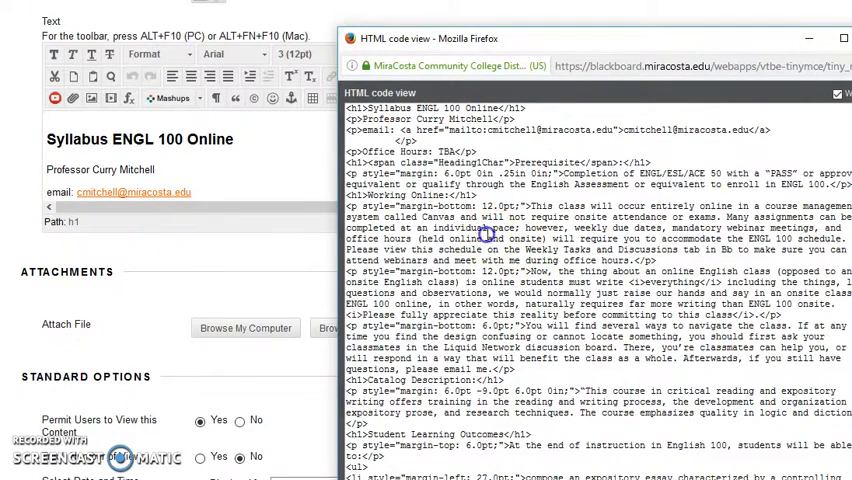
pyautogui.press('ctrl+a')
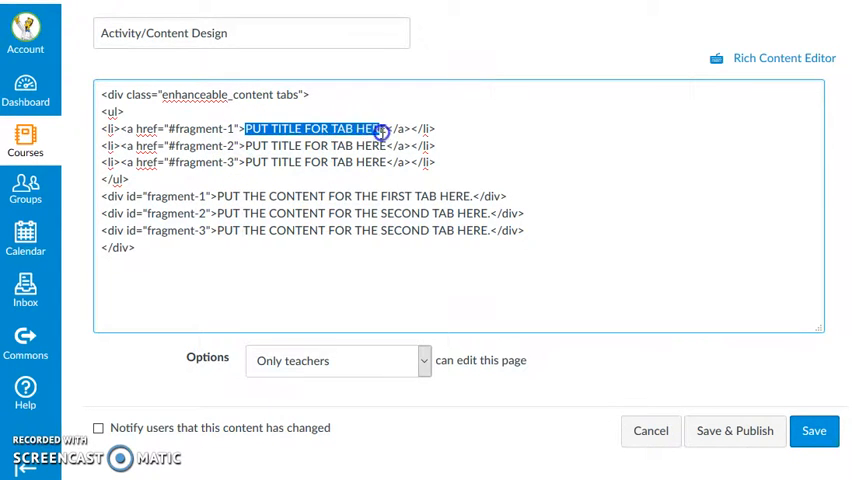
# Step: Title the first tab 'Syllabus' and fill fragment-1 with the copied syllabus HTML
pyautogui.write('Sy')
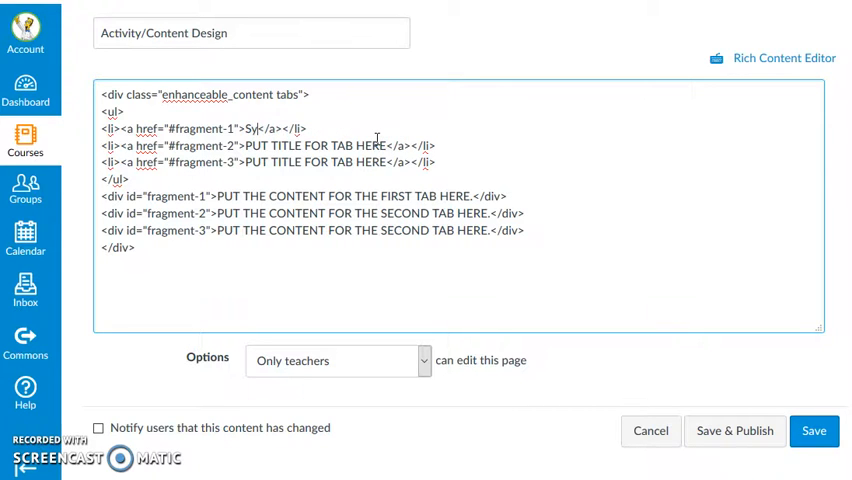
pyautogui.write('llabus')
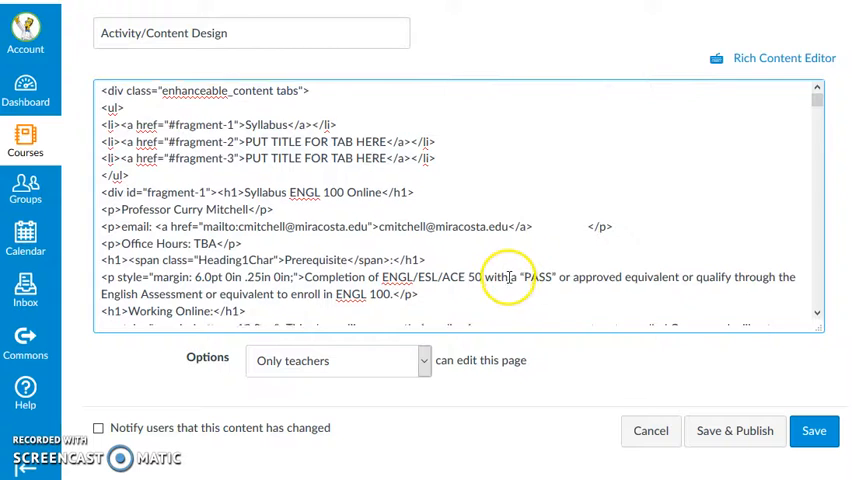
pyautogui.scroll(-3)
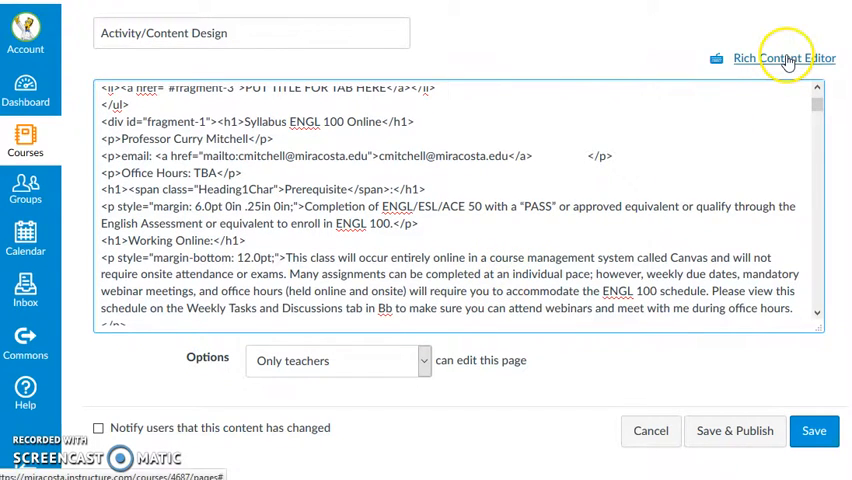
# Step: Return to the Rich Content Editor and review the rendered Syllabus tab text
pyautogui.click(784, 56)
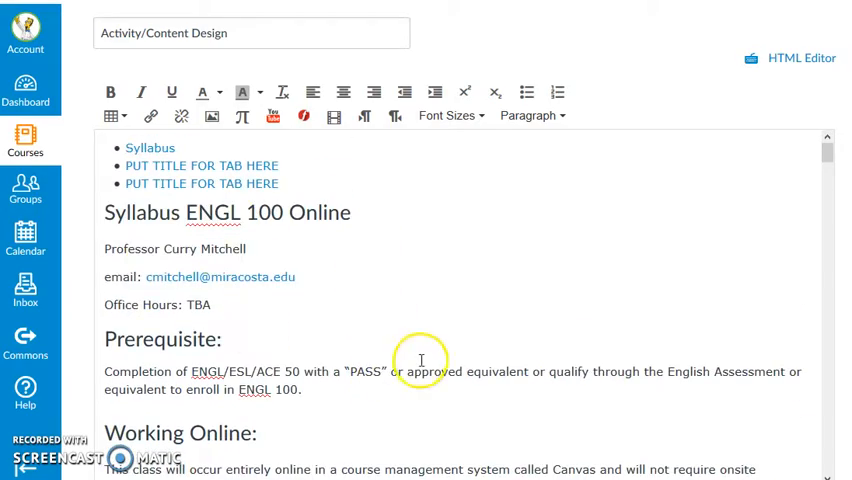
pyautogui.scroll(-3)
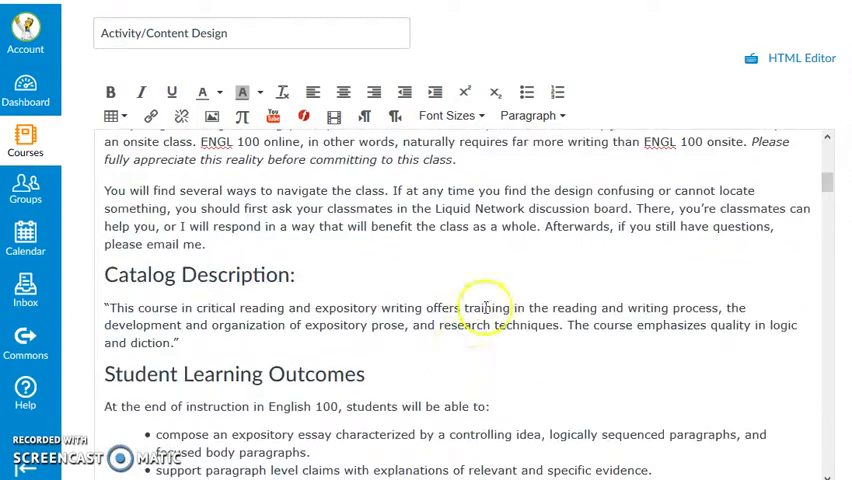
pyautogui.scroll(-3)
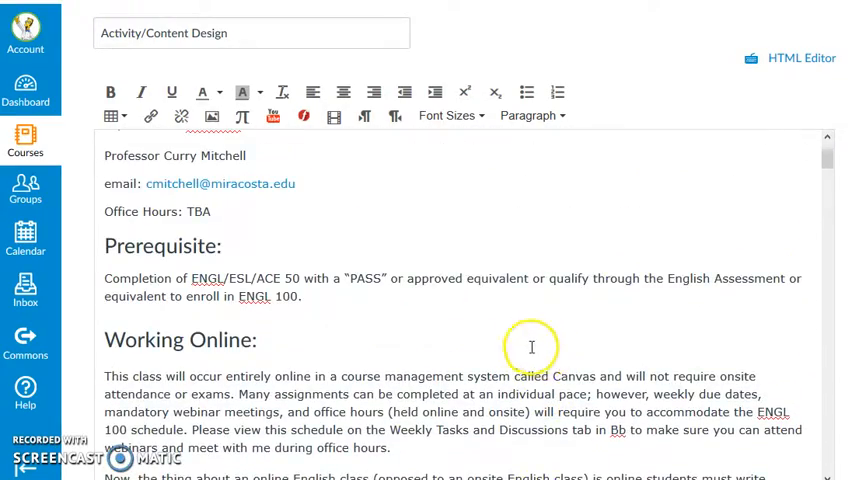
pyautogui.scroll(3)
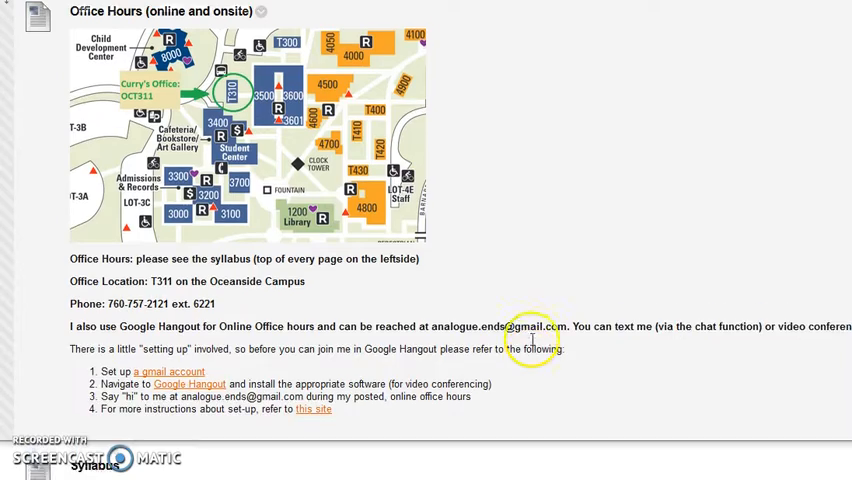
pyautogui.scroll(-3)
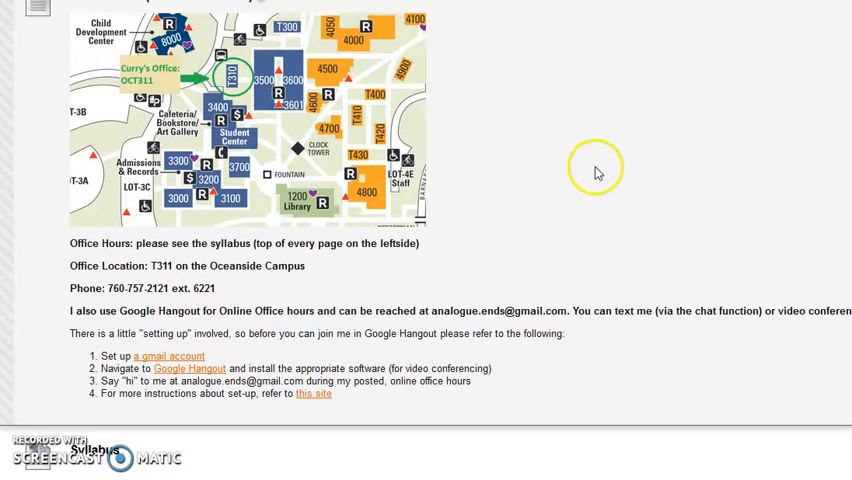
pyautogui.moveTo(324, 152)
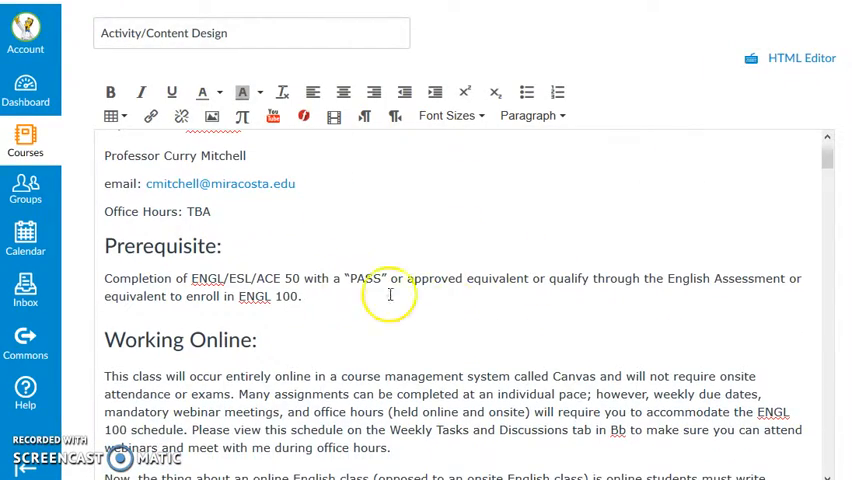
pyautogui.scroll(-3)
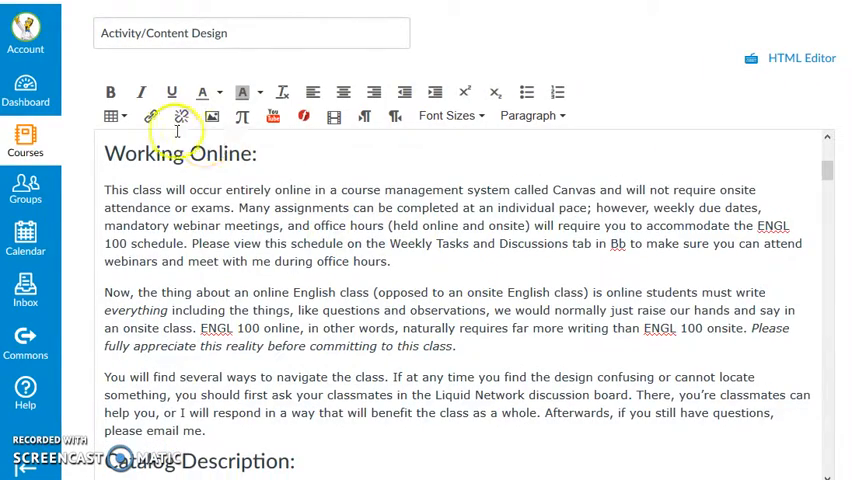
pyautogui.moveTo(212, 116)
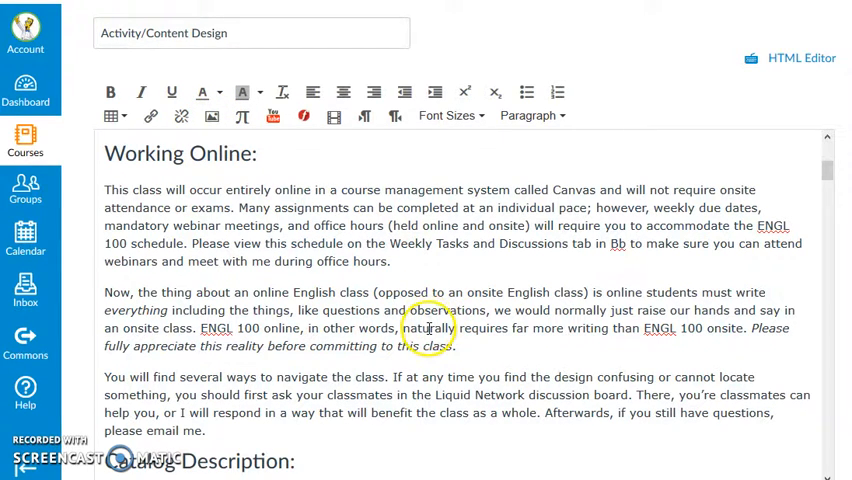
pyautogui.scroll(3)
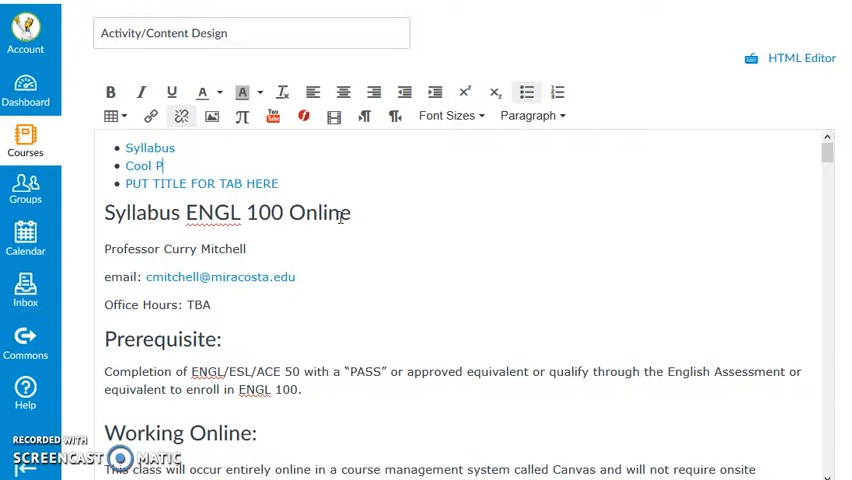
# Step: Finish the second tab title as 'Cool Pics' and move down to its placeholder lines
pyautogui.write('ics')
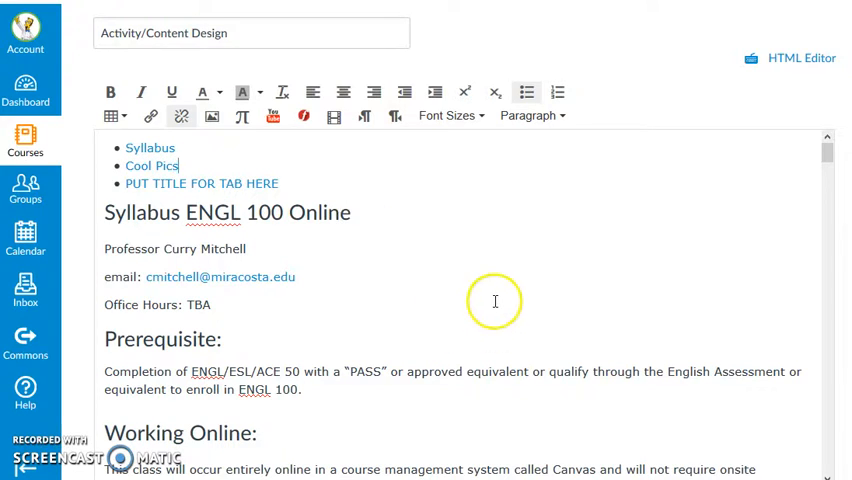
pyautogui.scroll(-3)
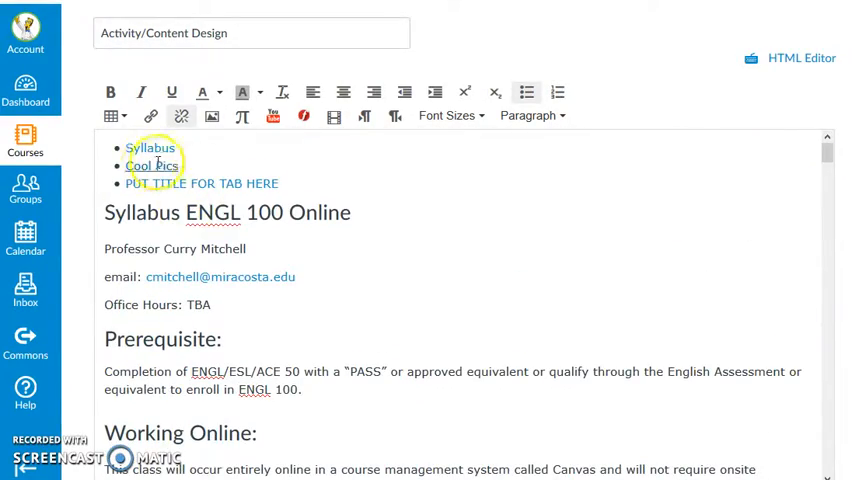
pyautogui.scroll(-3)
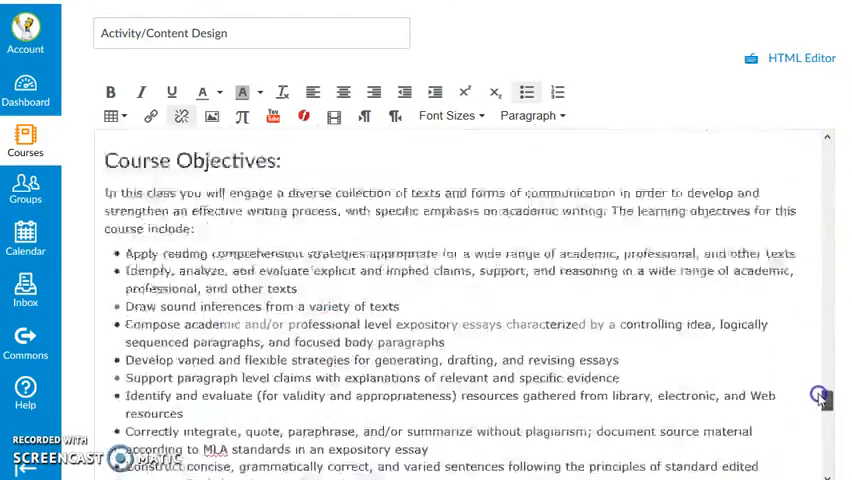
pyautogui.scroll(-3)
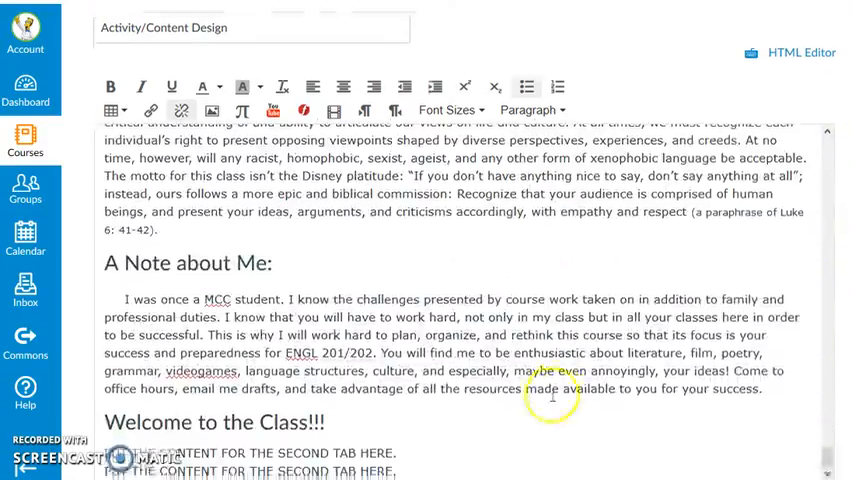
pyautogui.scroll(-3)
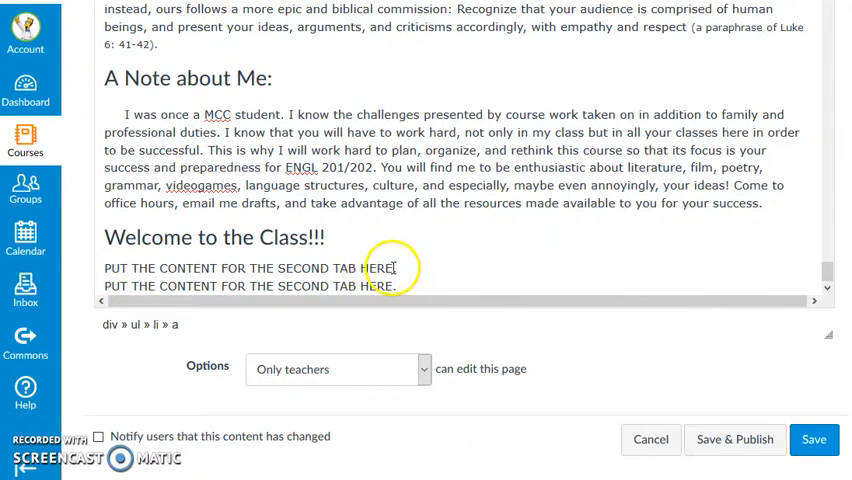
# Step: Replace the first 'PUT THE CONTENT FOR THE SECOND TAB HERE' line with an empty table
pyautogui.tripleClick(248, 268)
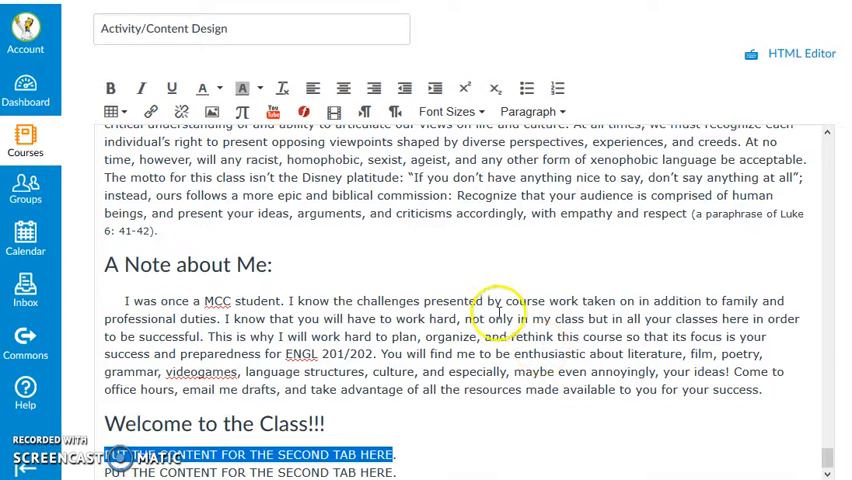
pyautogui.moveTo(252, 228)
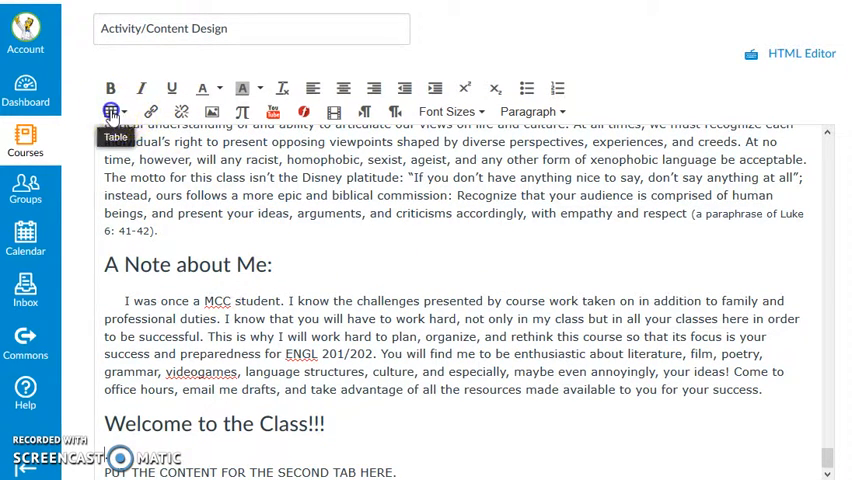
pyautogui.click(112, 112)
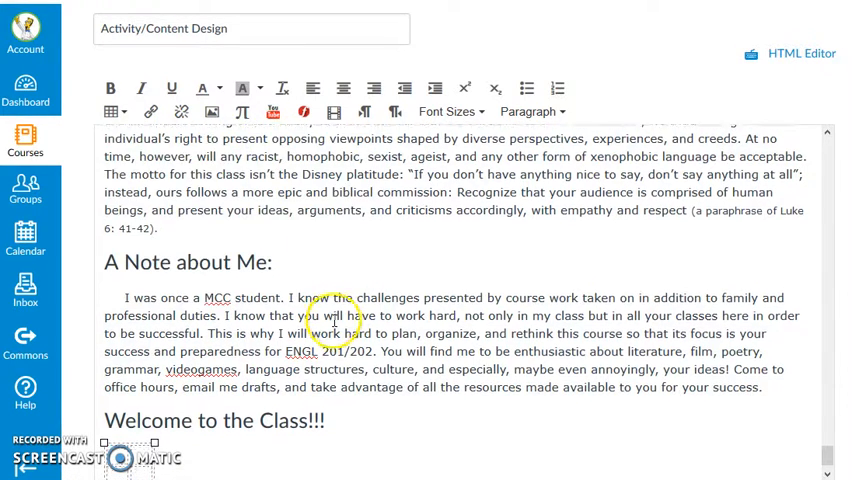
pyautogui.scroll(-3)
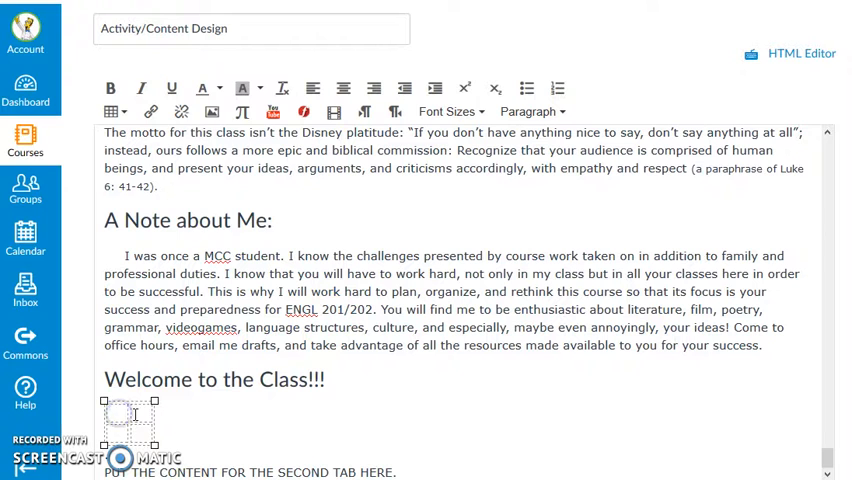
# Step: Embed the old-typewriter jpg from Course files into the table
pyautogui.click(212, 112)
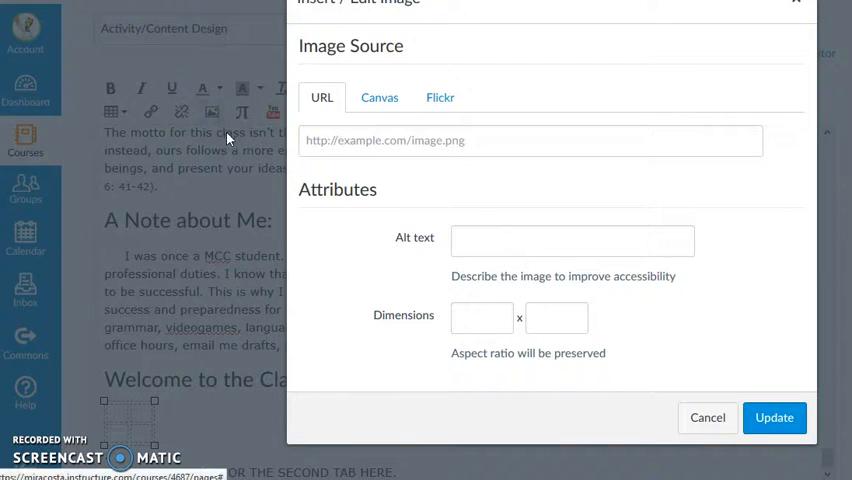
pyautogui.click(380, 96)
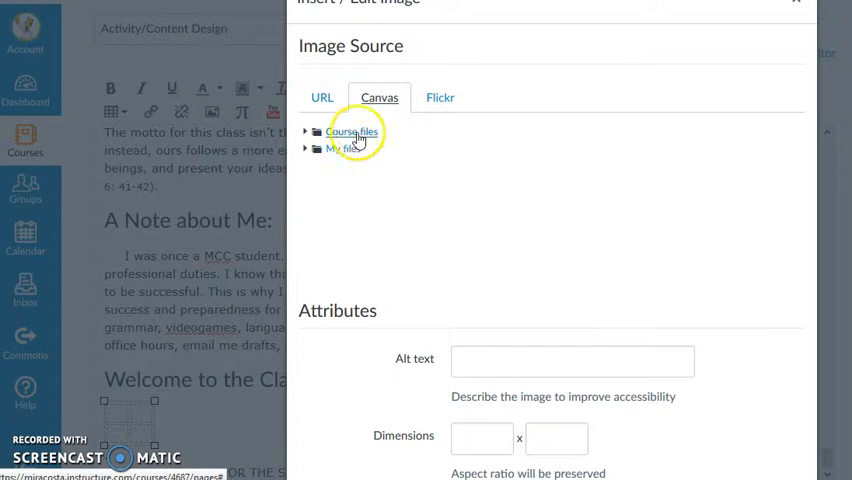
pyautogui.click(352, 132)
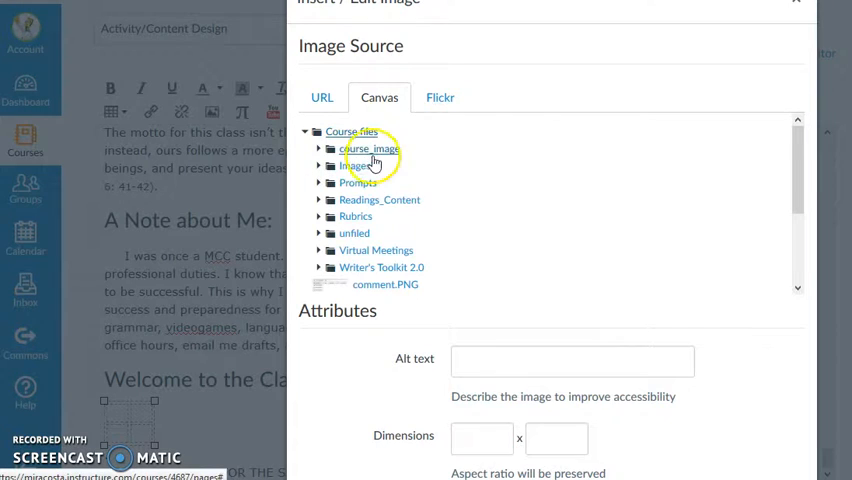
pyautogui.click(372, 148)
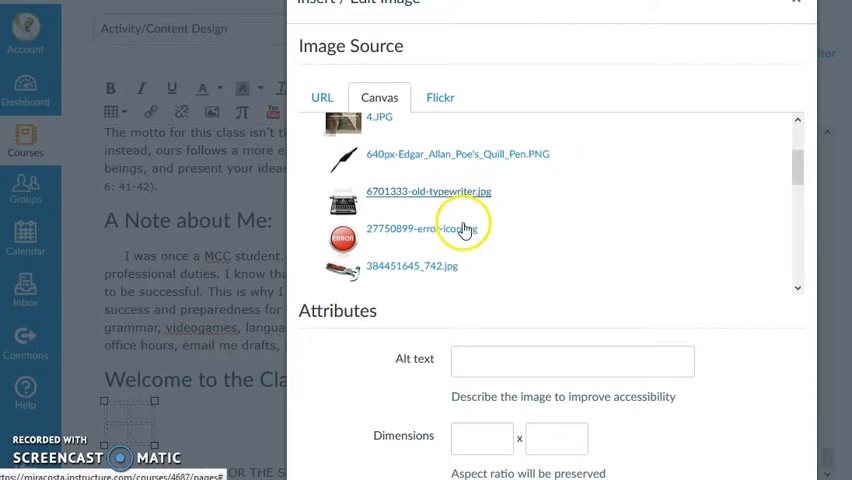
pyautogui.click(428, 192)
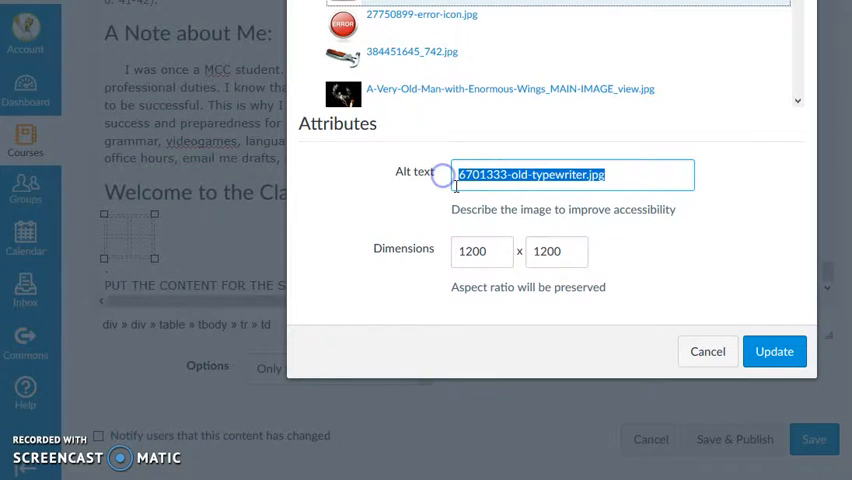
pyautogui.write('" "')
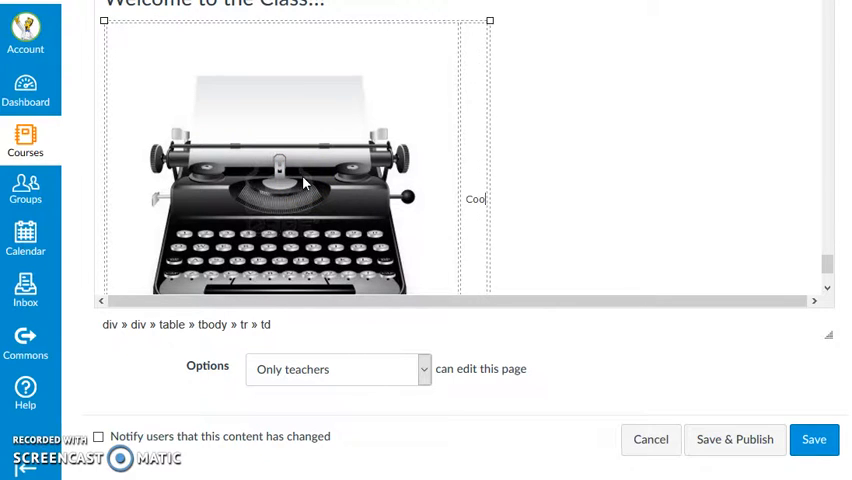
# Step: Caption the image 'Cool typewriter eh?!' in bold and save the page
pyautogui.write('typewriter eh')
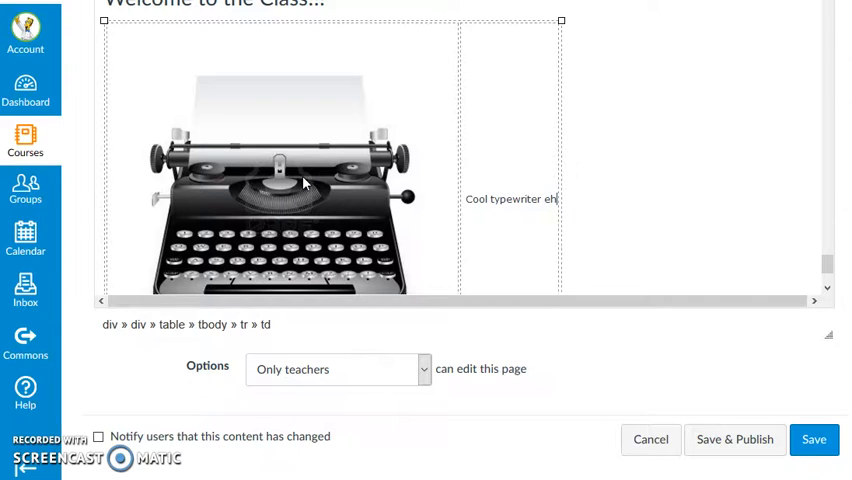
pyautogui.write('?!')
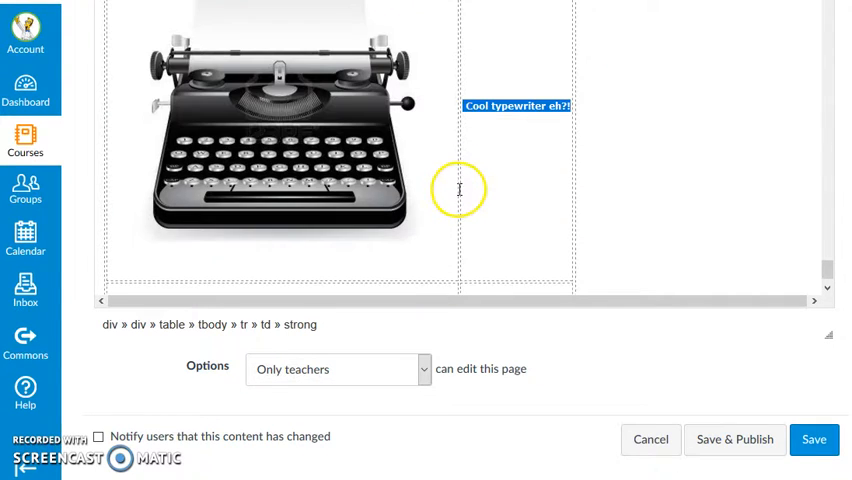
pyautogui.click(812, 440)
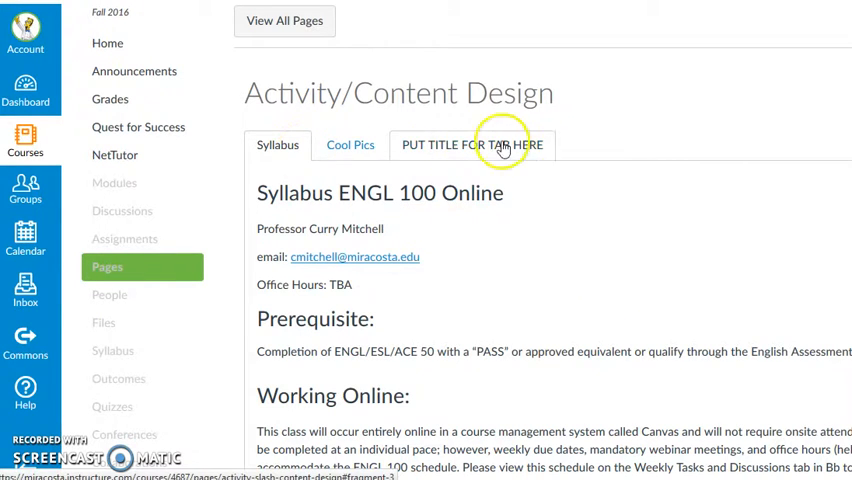
pyautogui.click(350, 144)
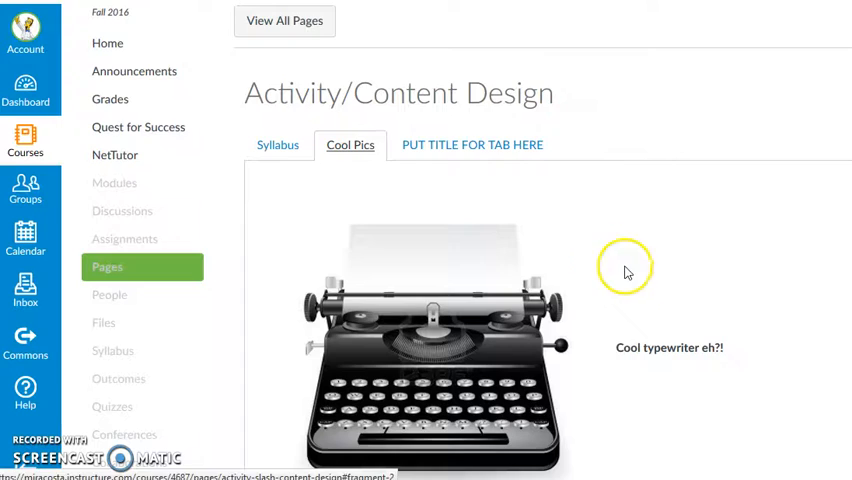
pyautogui.click(276, 144)
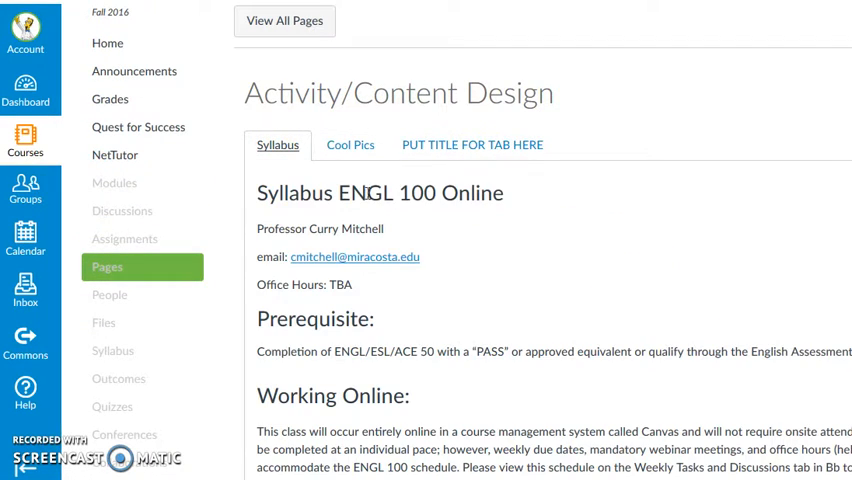
pyautogui.moveTo(408, 374)
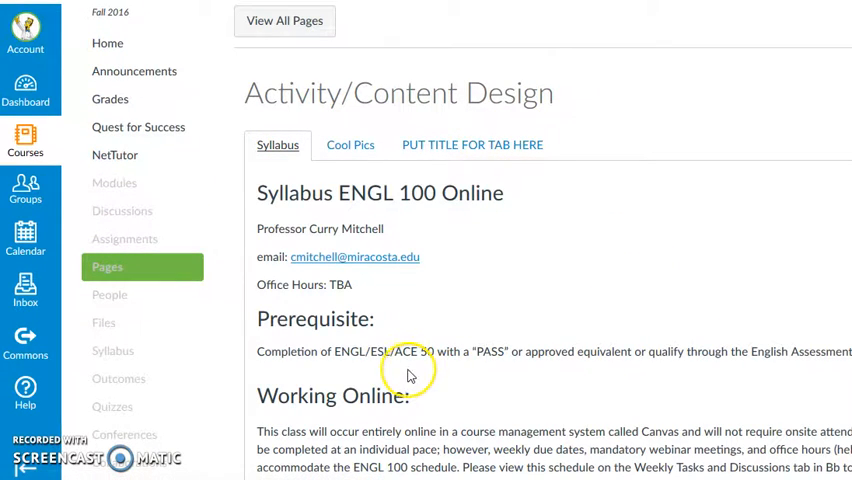